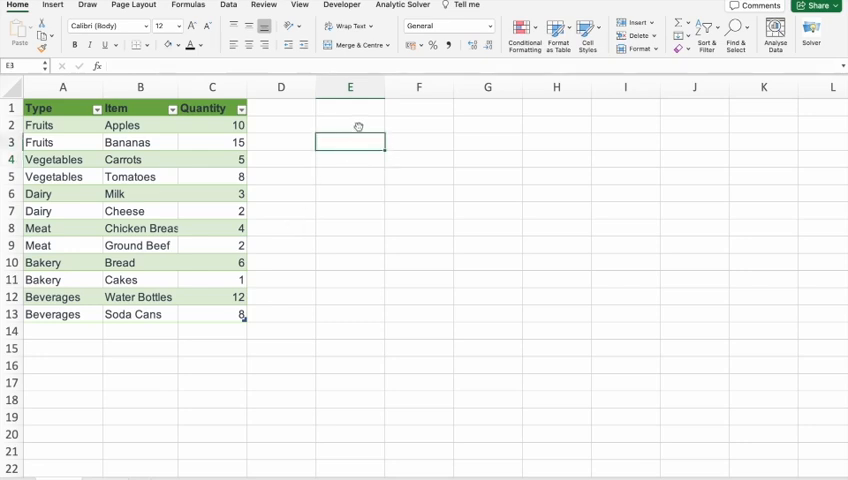
- Enter =C2*2 in E2 to get 20, then select E2 to view its formula
{"action": "type", "text": "="}
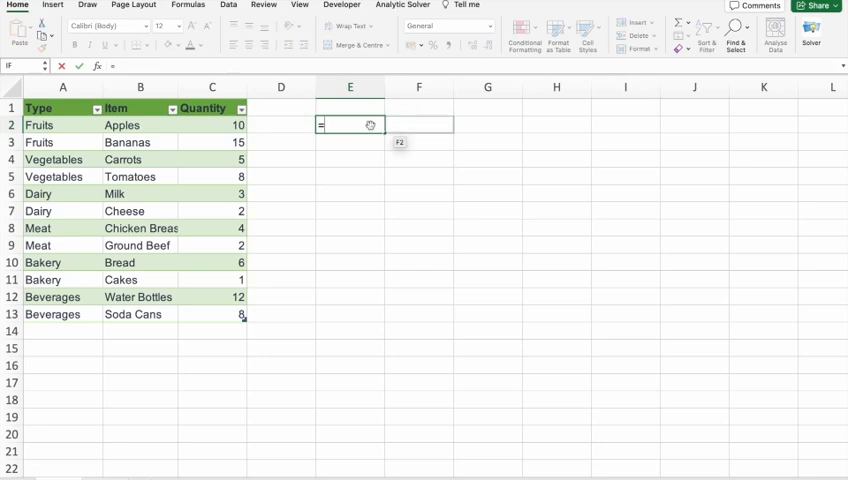
{"action": "type", "text": "C2"}
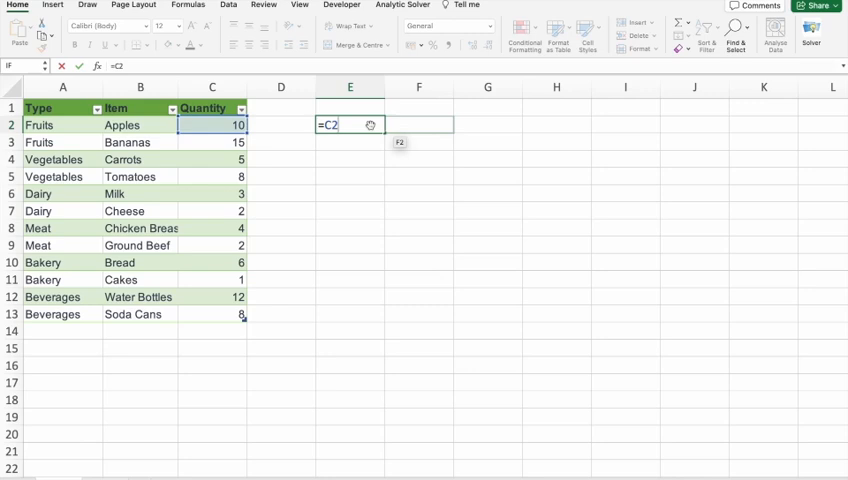
{"action": "type", "text": "*2"}
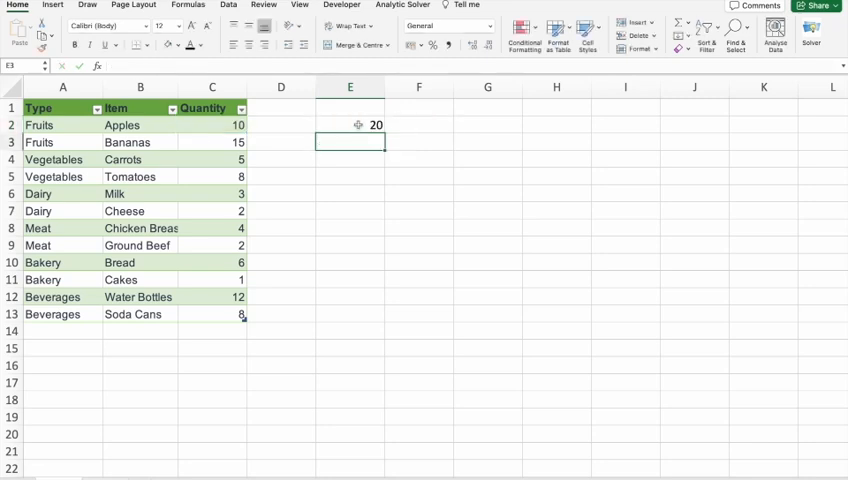
{"action": "left_click", "coordinate": [350, 124]}
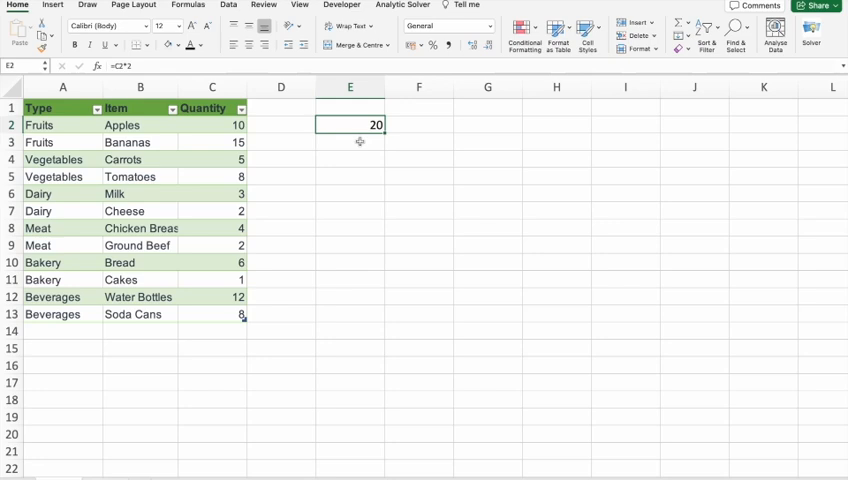
{"action": "left_click", "coordinate": [350, 141]}
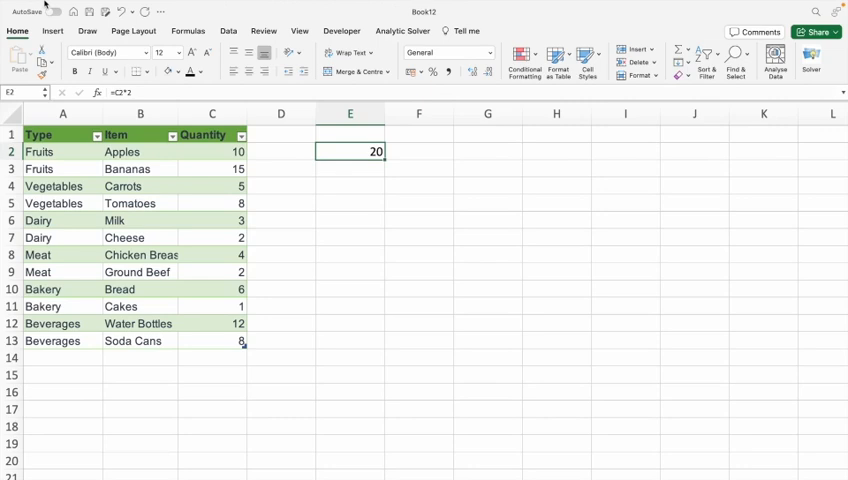
- In Edit preferences, change the 'After pressing Return, move selection' direction, then close Preferences
{"action": "left_click", "coordinate": [41, 7]}
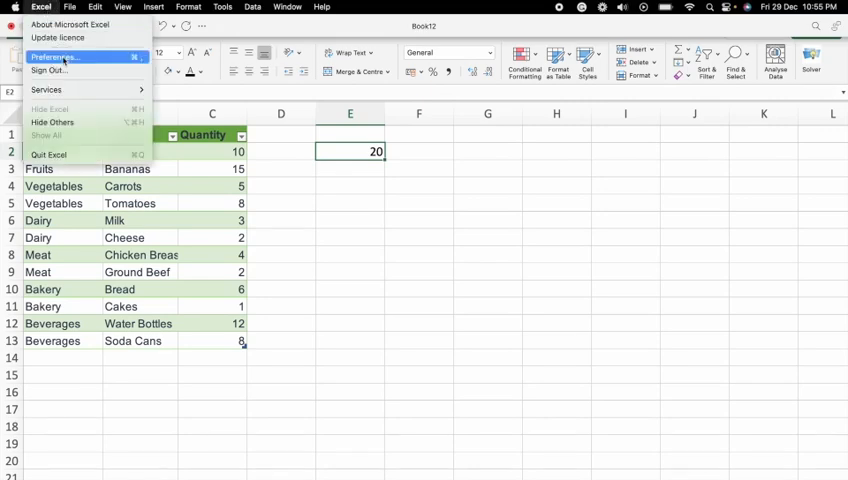
{"action": "left_click", "coordinate": [53, 57]}
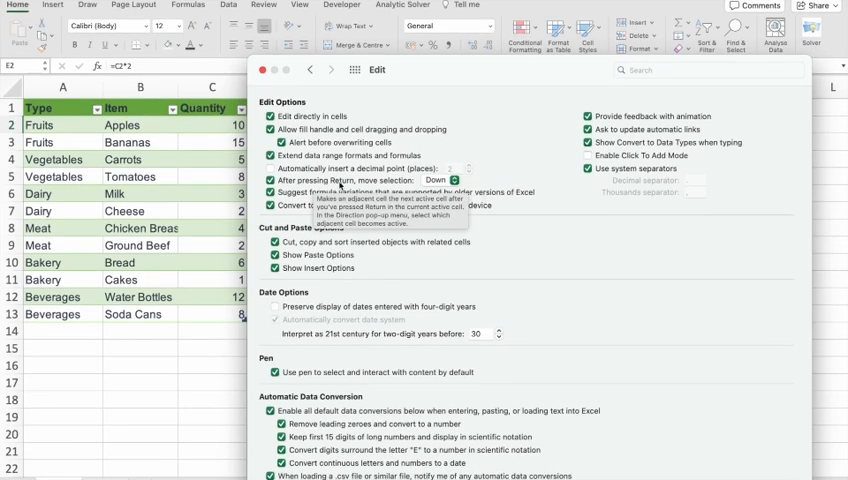
{"action": "left_click", "coordinate": [436, 179]}
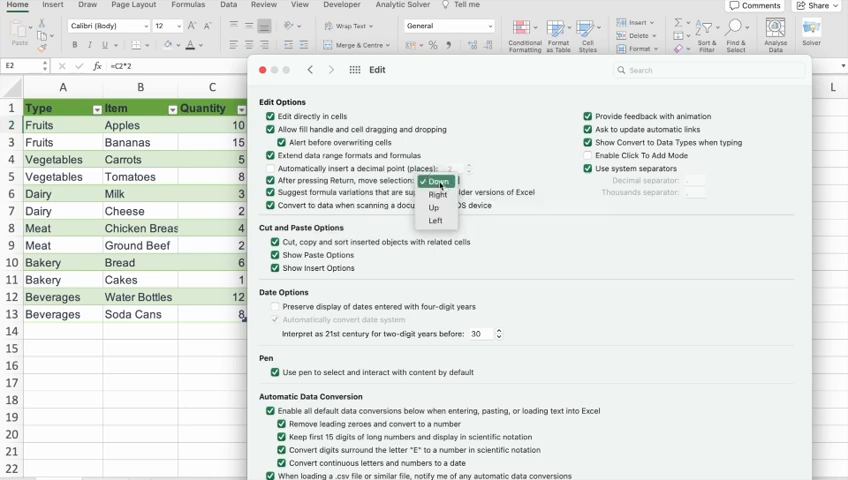
{"action": "mouse_move", "coordinate": [438, 193]}
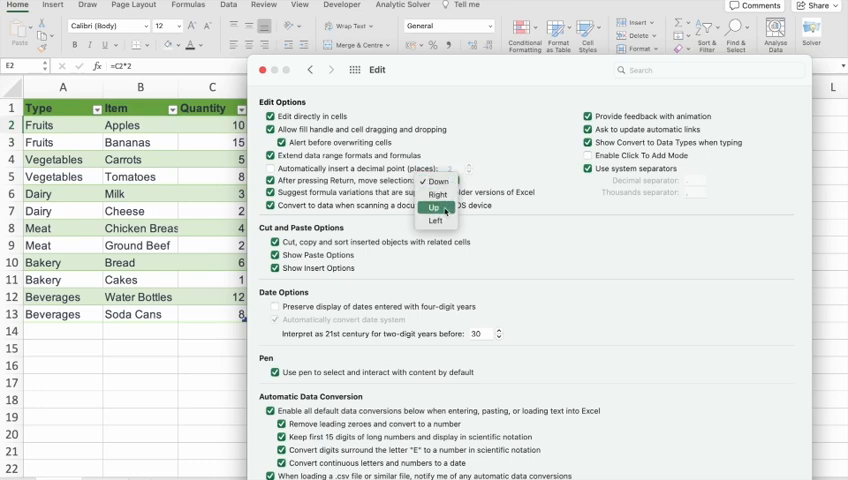
{"action": "left_click", "coordinate": [434, 183]}
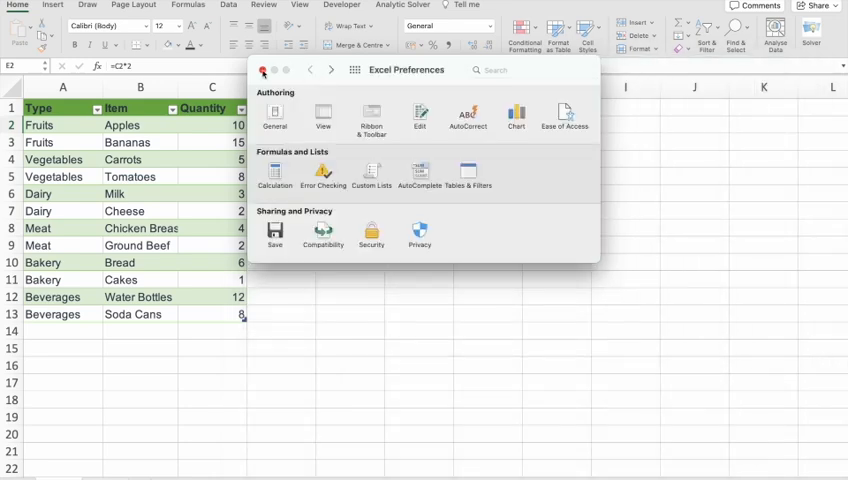
{"action": "left_click", "coordinate": [263, 69]}
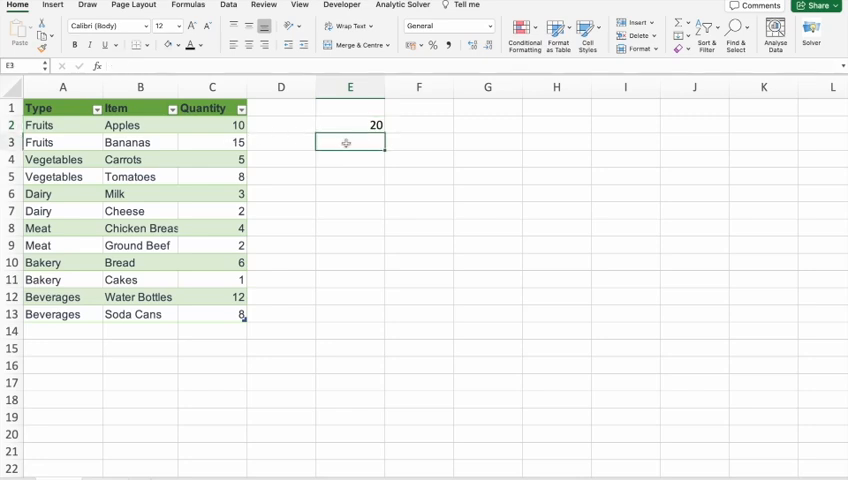
- Enter =C3*3 in E3 to triple the Bananas quantity
{"action": "type", "text": "=C3"}
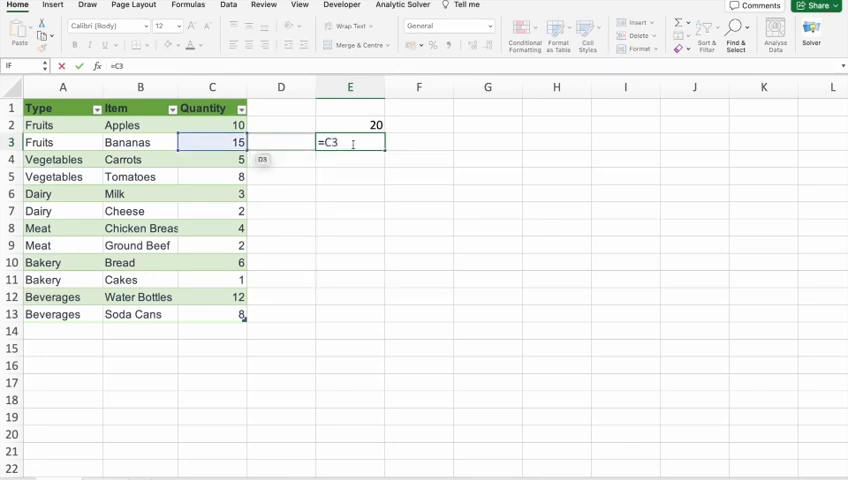
{"action": "type", "text": "*3"}
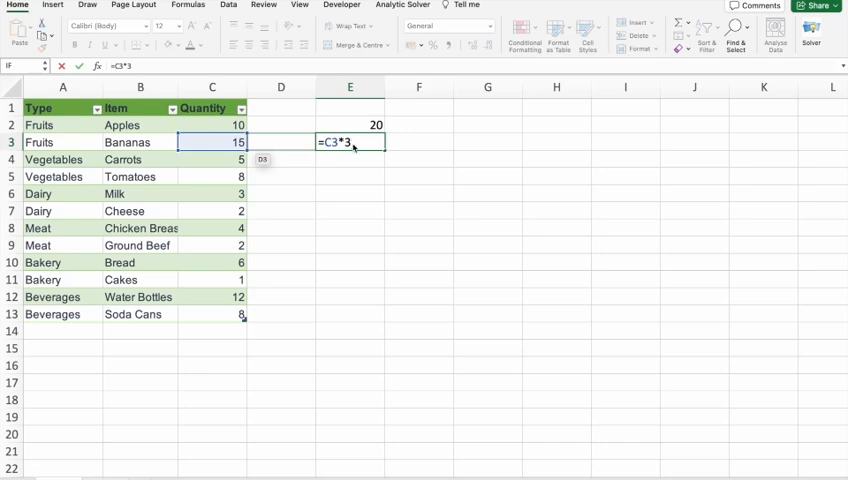
{"action": "key", "text": "enter"}
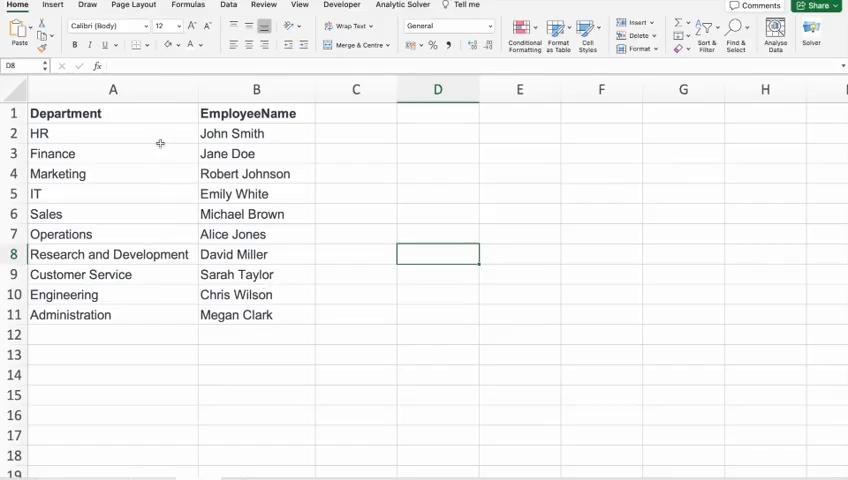
{"action": "mouse_move", "coordinate": [283, 330]}
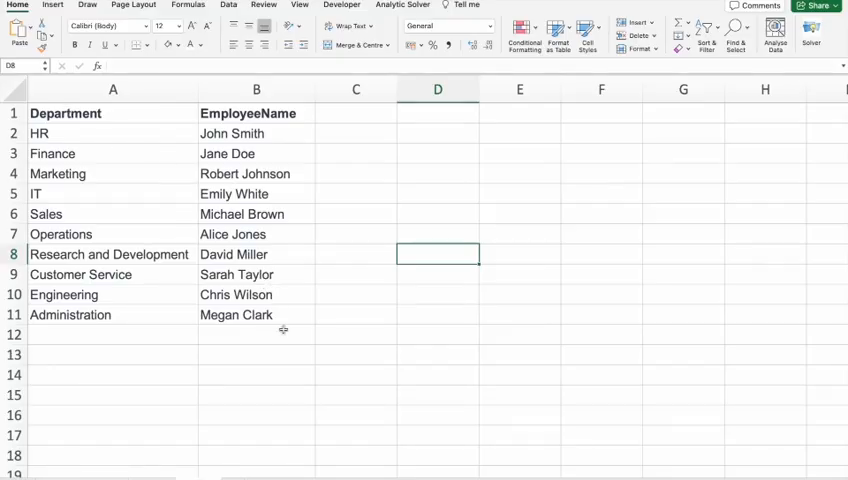
{"action": "left_click", "coordinate": [113, 113]}
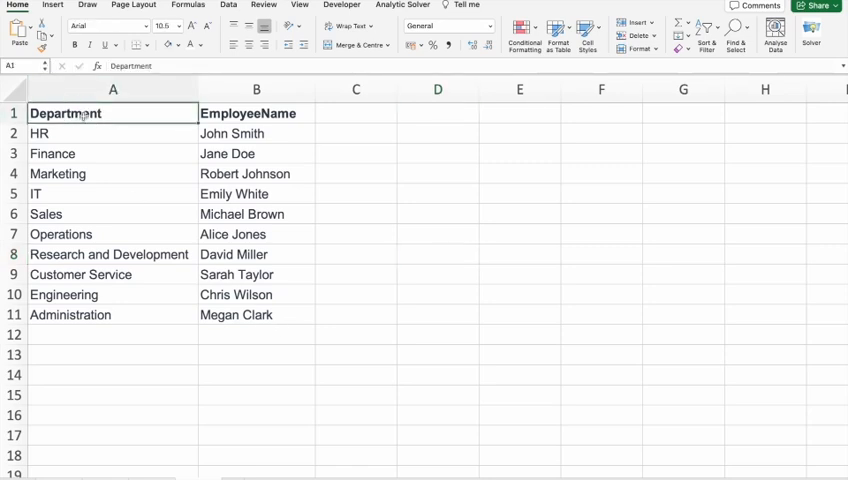
{"action": "left_click", "coordinate": [256, 89]}
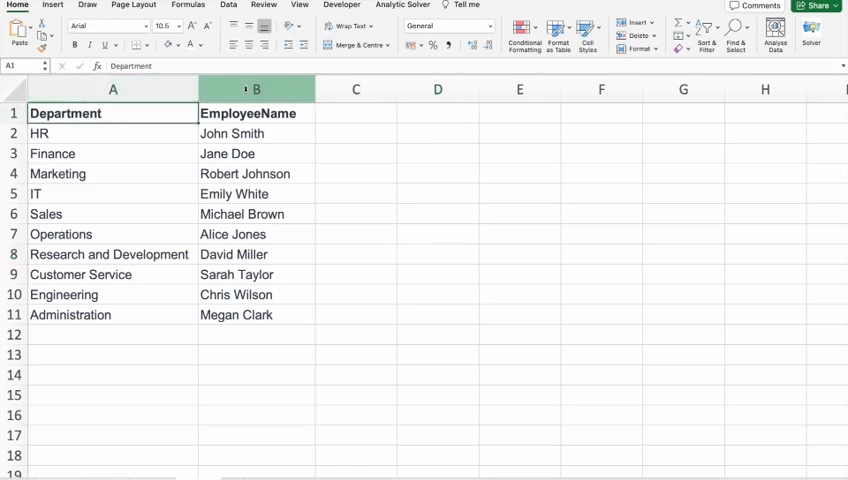
{"action": "left_click", "coordinate": [256, 89]}
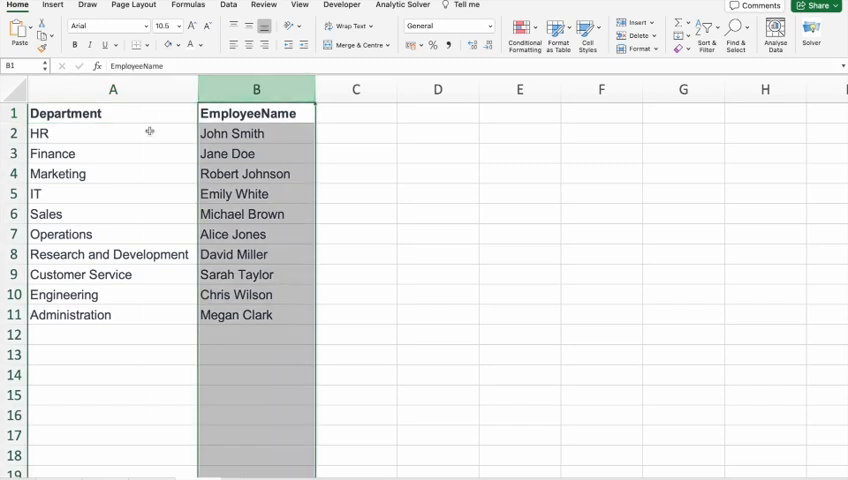
{"action": "left_click", "coordinate": [256, 133]}
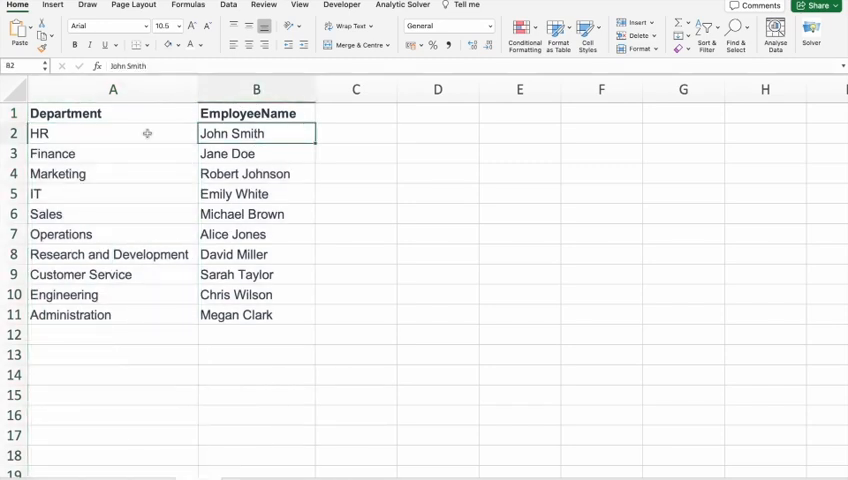
{"action": "left_click", "coordinate": [113, 133]}
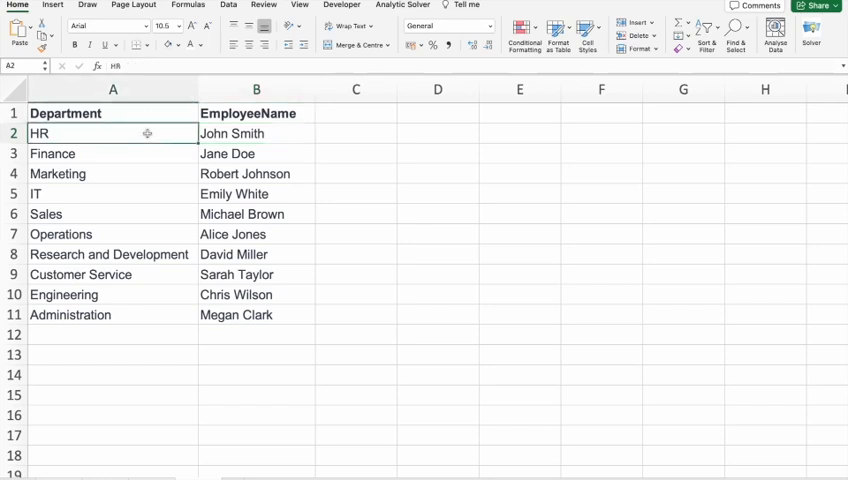
{"action": "mouse_move", "coordinate": [371, 199]}
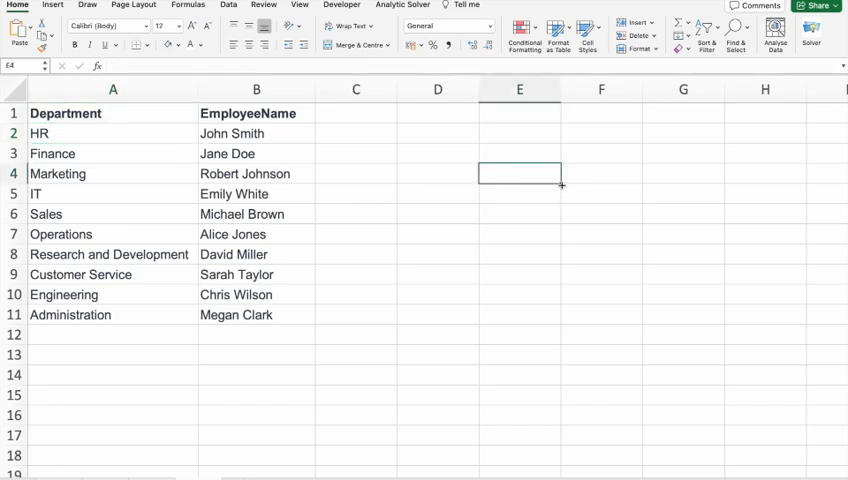
{"action": "left_click", "coordinate": [113, 133]}
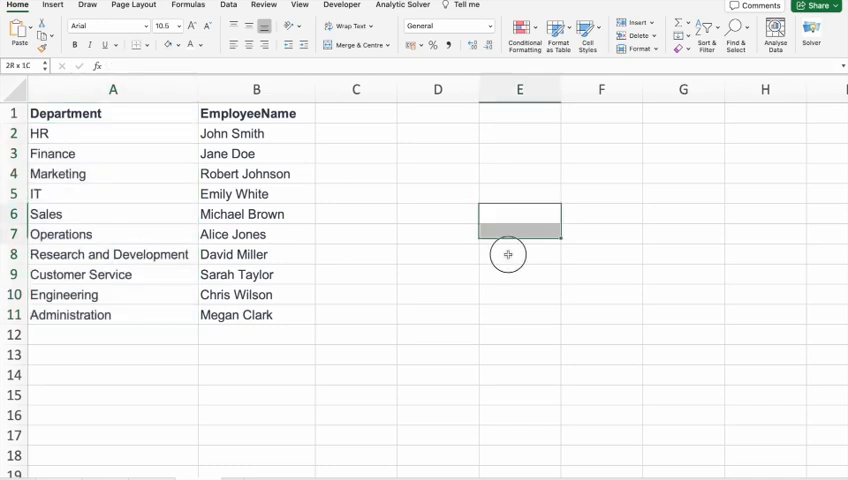
{"action": "left_click", "coordinate": [519, 193]}
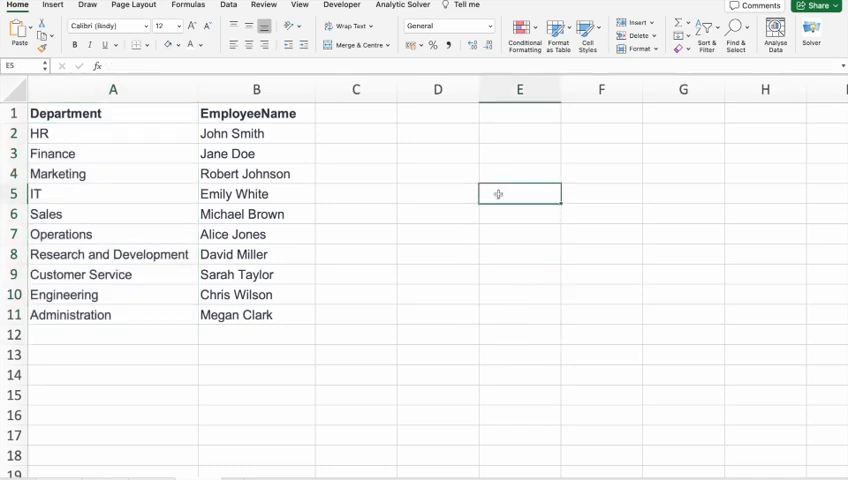
{"action": "left_click", "coordinate": [113, 89]}
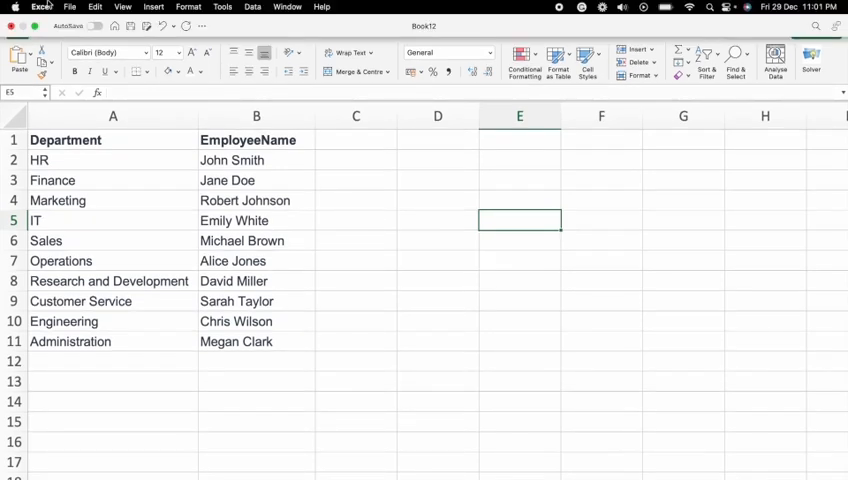
- Import cells $A$1:$A$11 as a custom department list, then close Preferences
{"action": "left_click", "coordinate": [41, 7]}
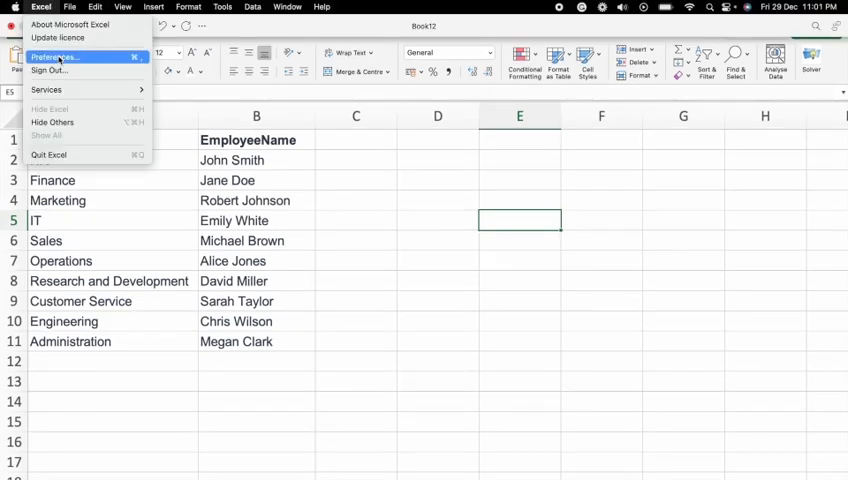
{"action": "left_click", "coordinate": [55, 57]}
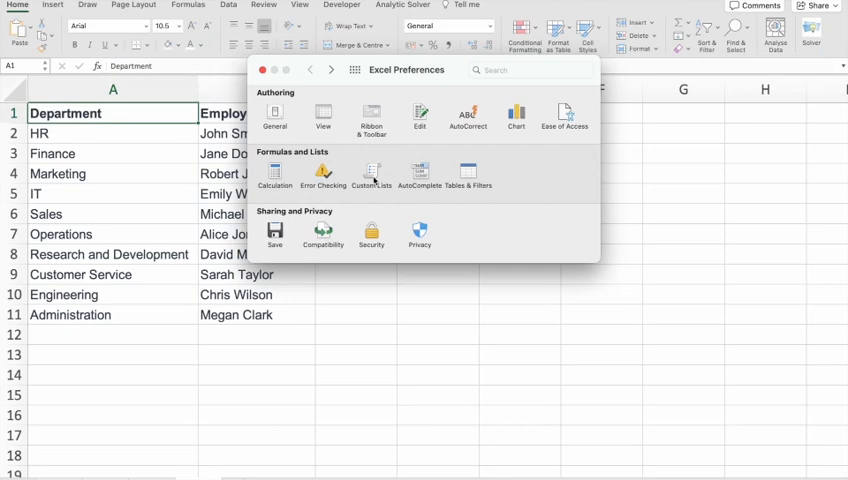
{"action": "left_click", "coordinate": [371, 176]}
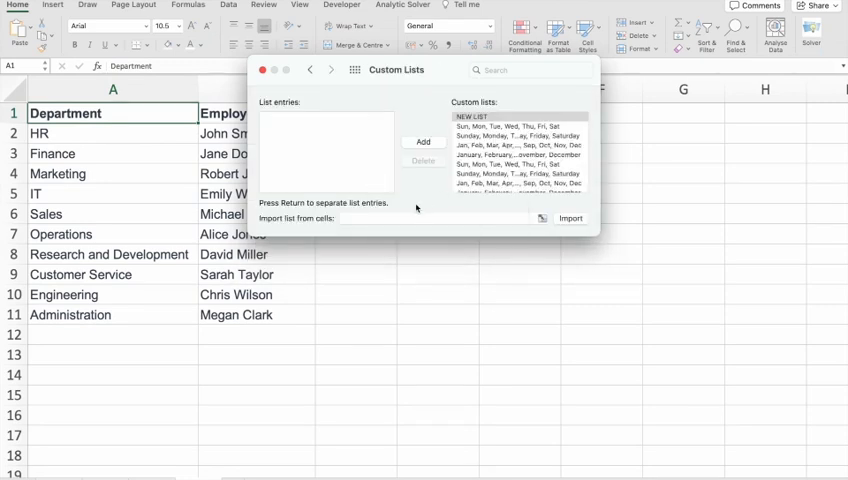
{"action": "mouse_move", "coordinate": [305, 227]}
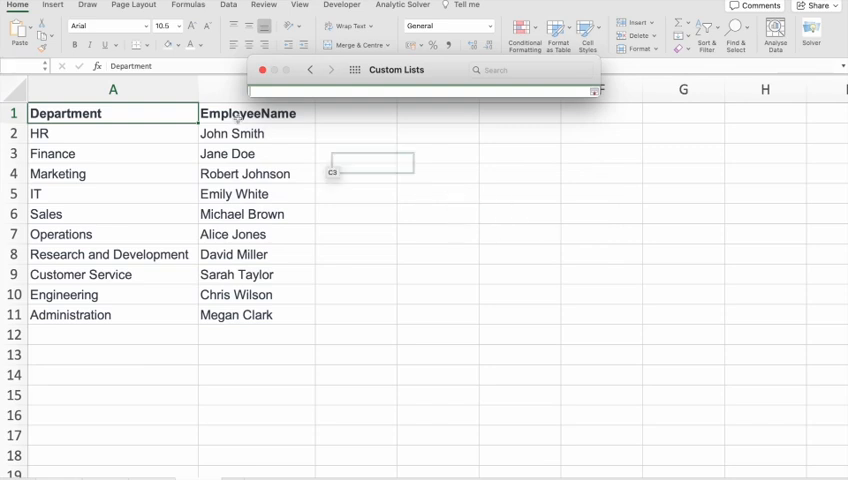
{"action": "left_click_drag", "start_coordinate": [112, 113], "coordinate": [112, 254]}
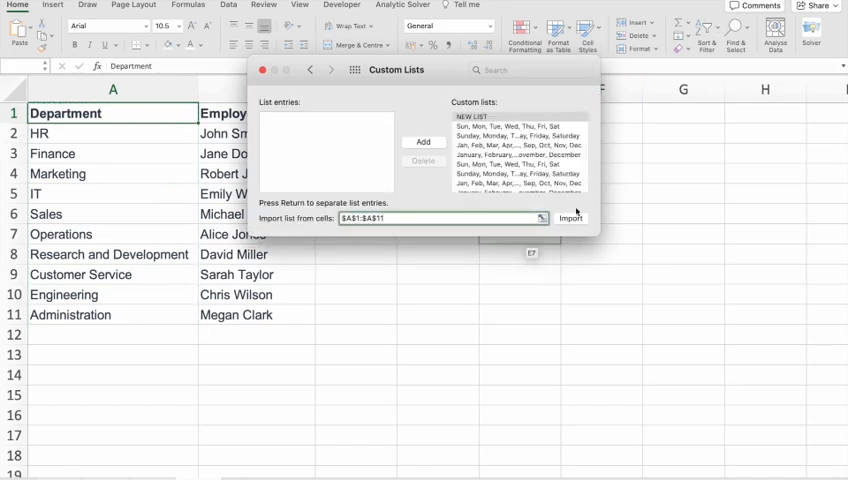
{"action": "left_click", "coordinate": [570, 218]}
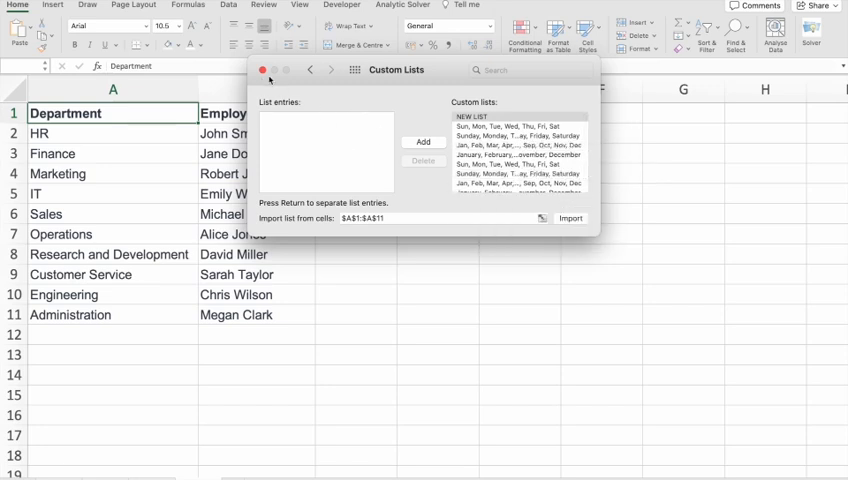
{"action": "left_click", "coordinate": [310, 69]}
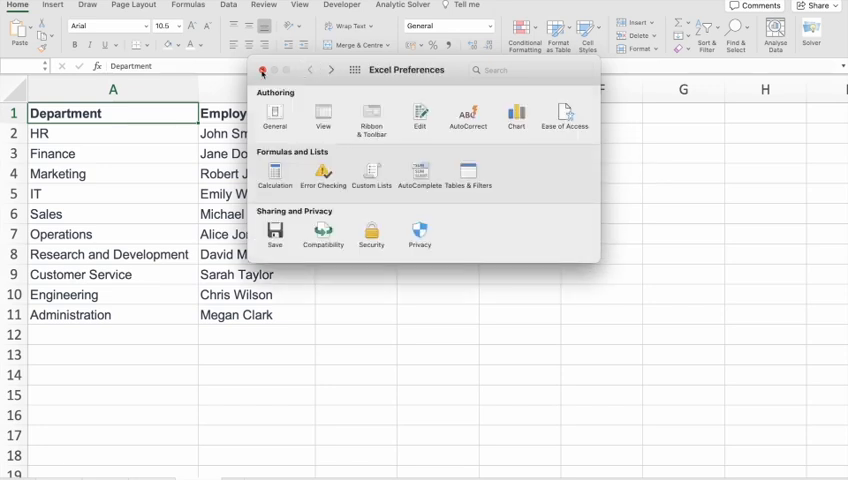
{"action": "left_click", "coordinate": [264, 69]}
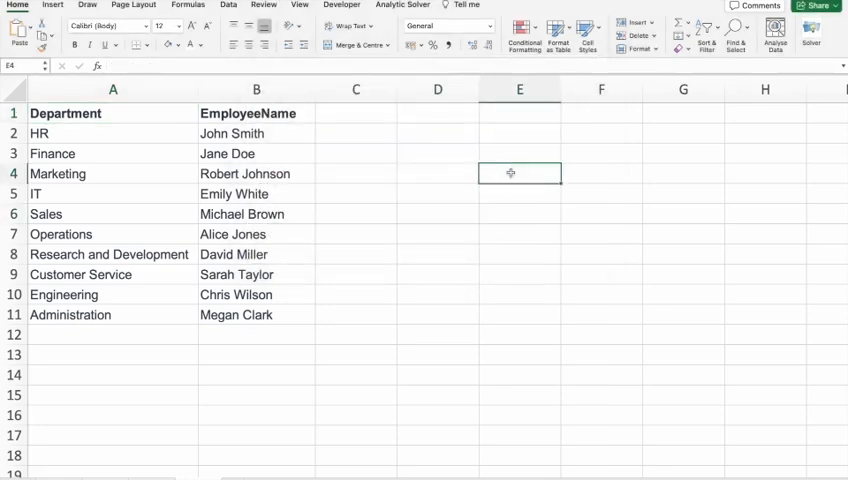
- Type Department in E4 and fill down to E10 with the department list
{"action": "type", "text": "De"}
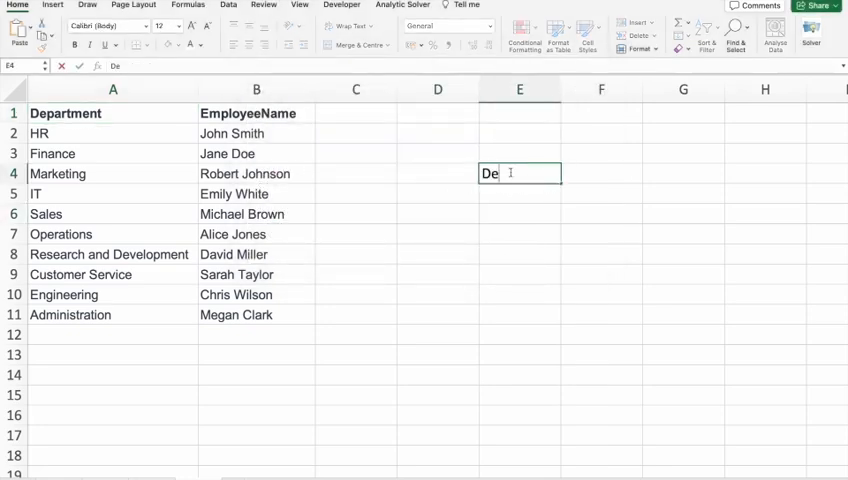
{"action": "type", "text": "partment"}
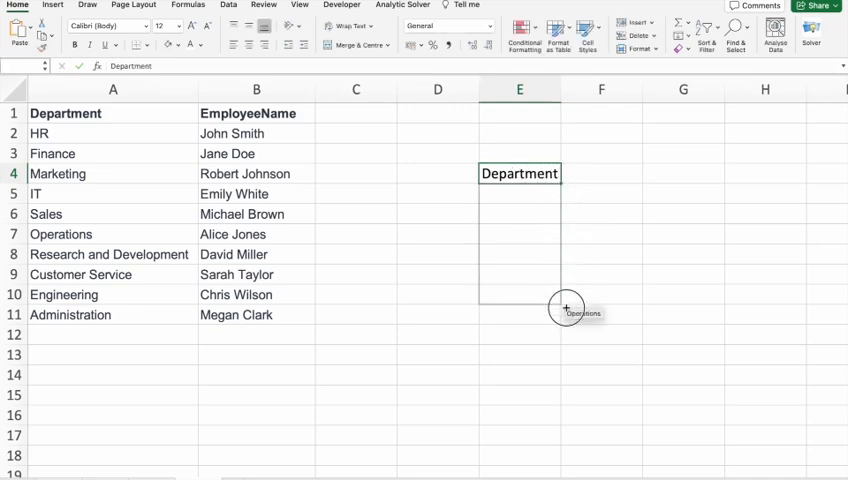
{"action": "left_click_drag", "start_coordinate": [565, 180], "coordinate": [565, 310]}
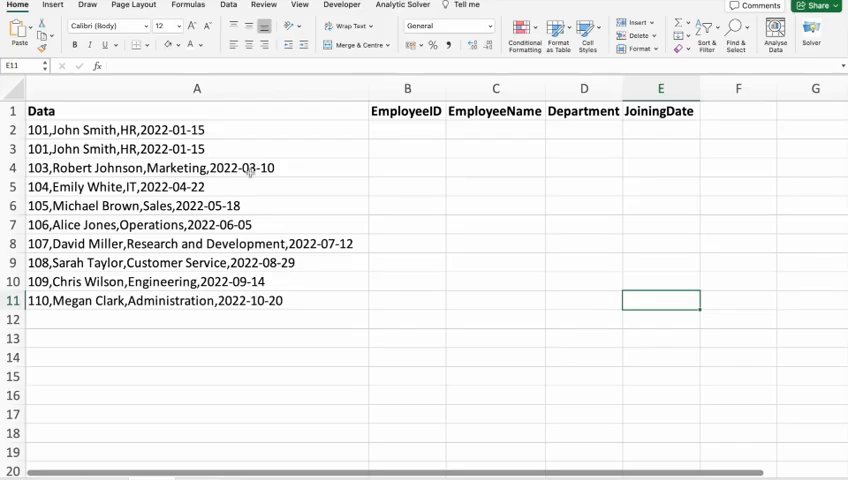
{"action": "left_click", "coordinate": [197, 129]}
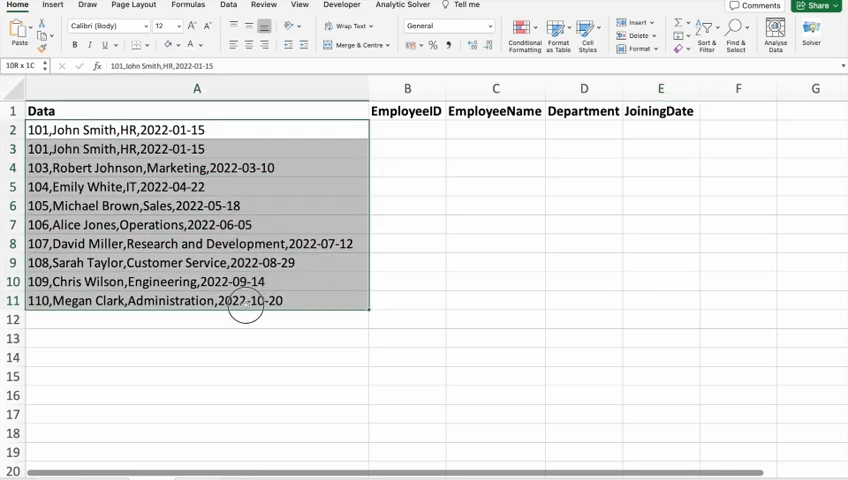
{"action": "left_click", "coordinate": [196, 130]}
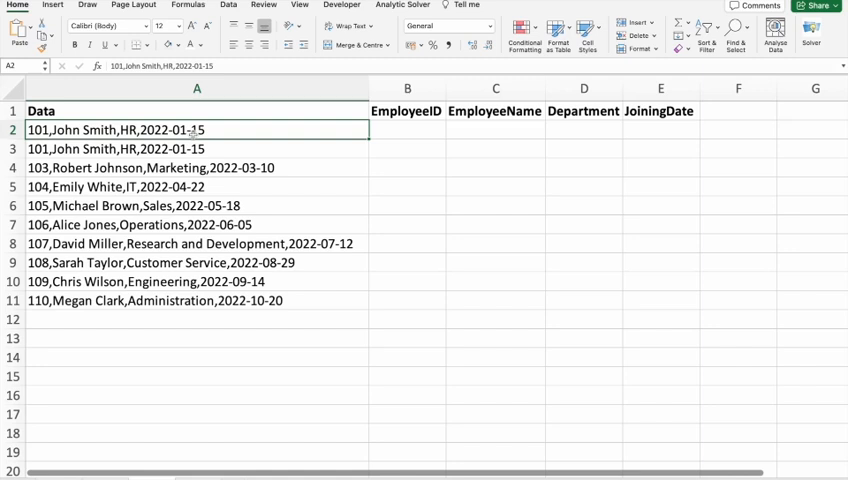
{"action": "mouse_move", "coordinate": [408, 144]}
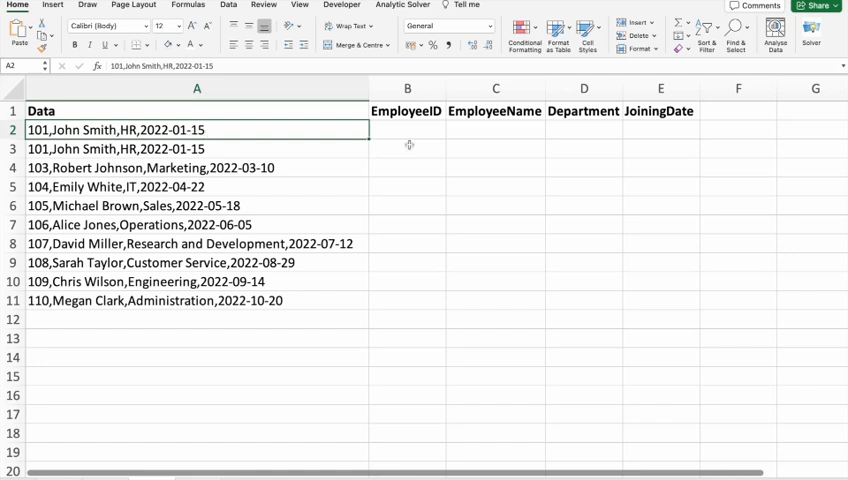
{"action": "left_click_drag", "start_coordinate": [407, 130], "coordinate": [683, 300]}
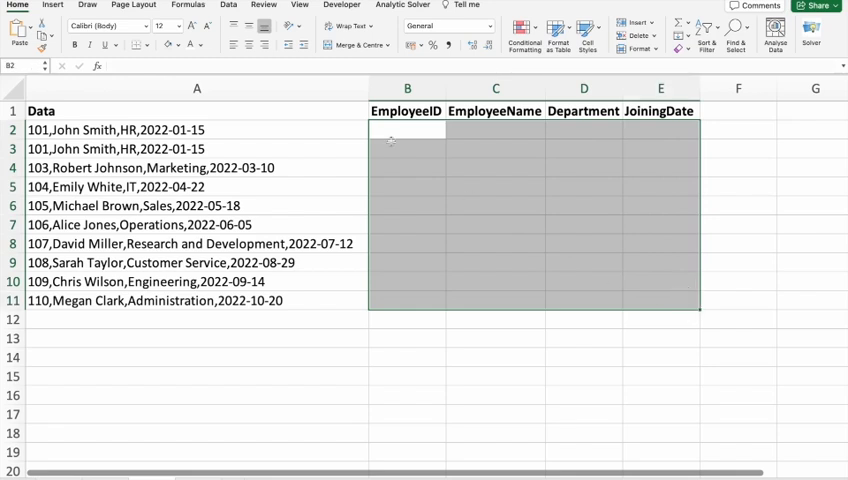
{"action": "mouse_move", "coordinate": [415, 283]}
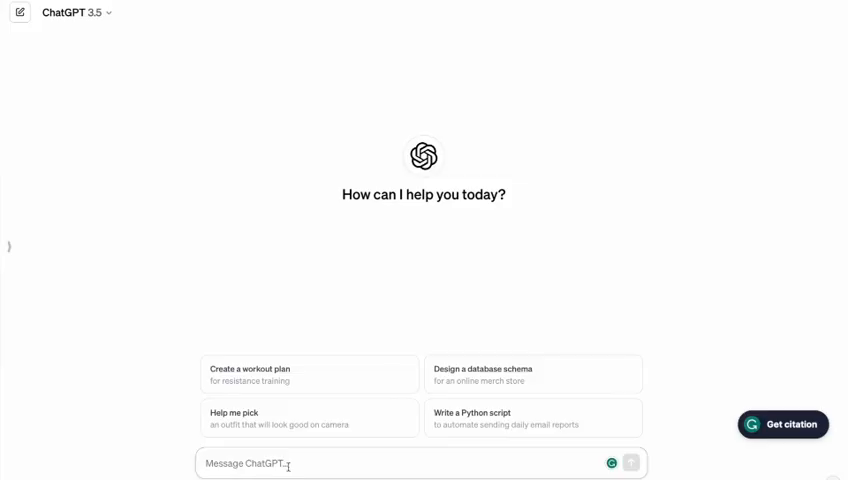
- Type 'Write an Excel Formula' into the ChatGPT message box
{"action": "type", "text": "w"}
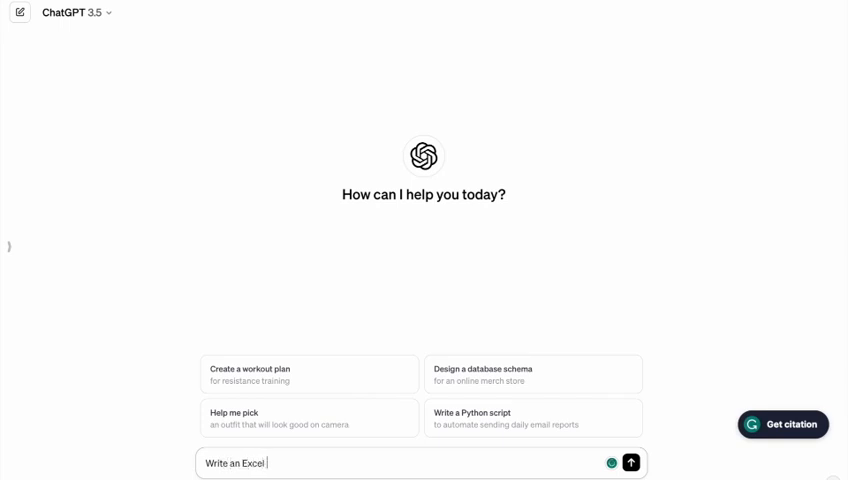
{"action": "type", "text": "Formula"}
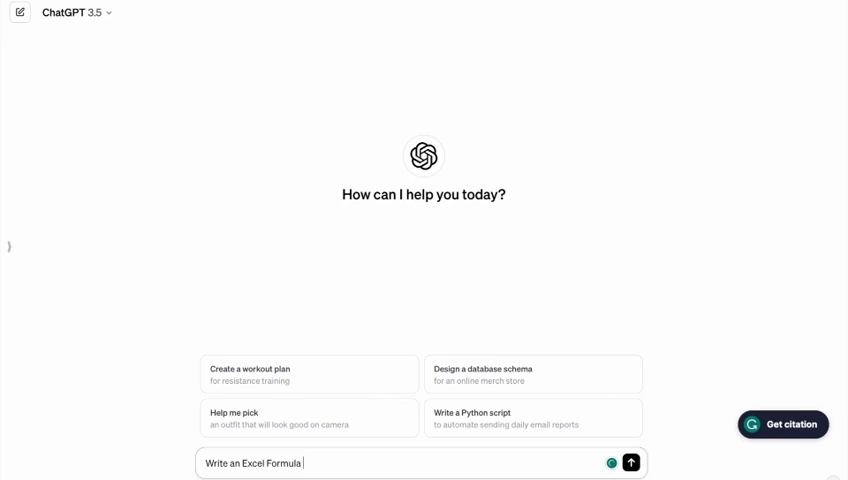